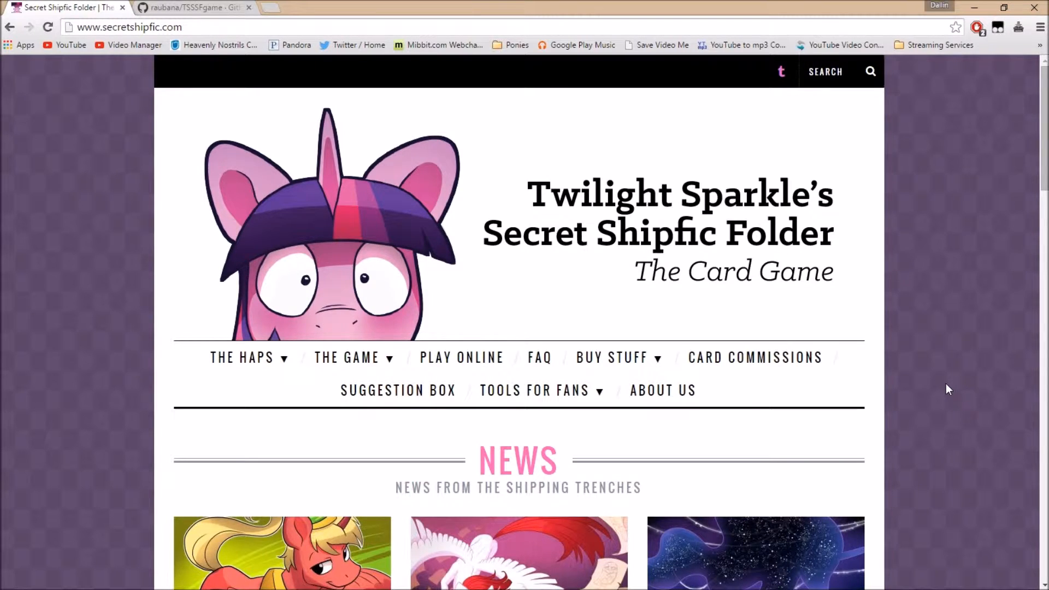
mouse_move(674, 298)
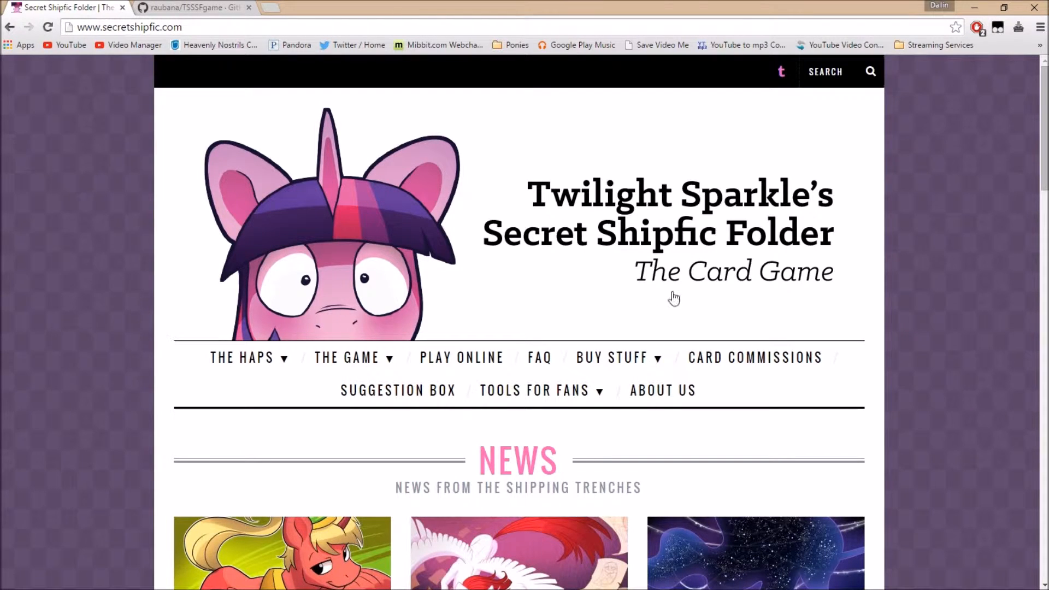
mouse_move(82, 235)
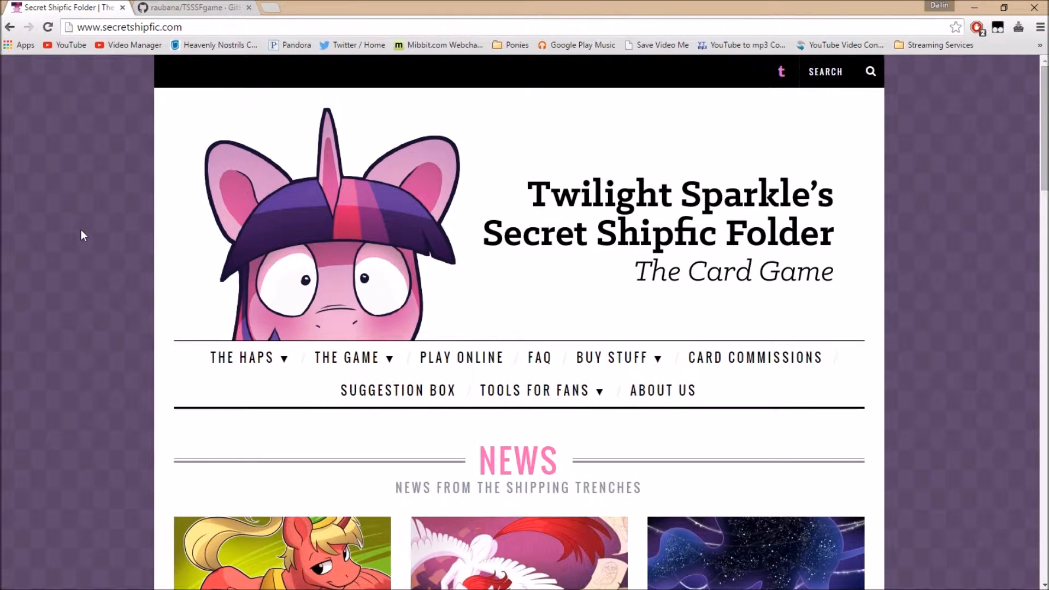
mouse_move(114, 242)
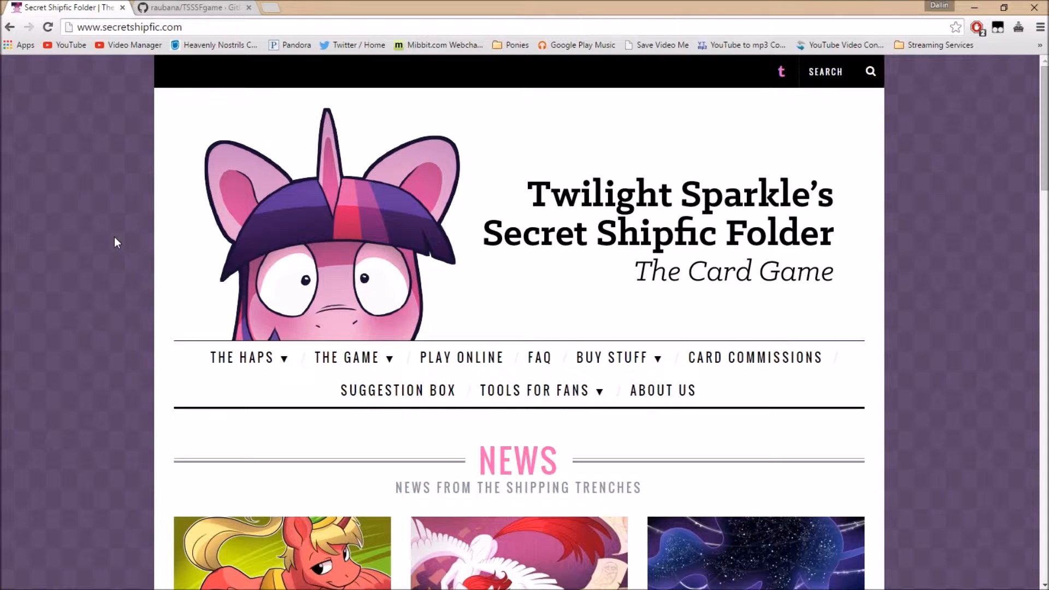
mouse_move(503, 426)
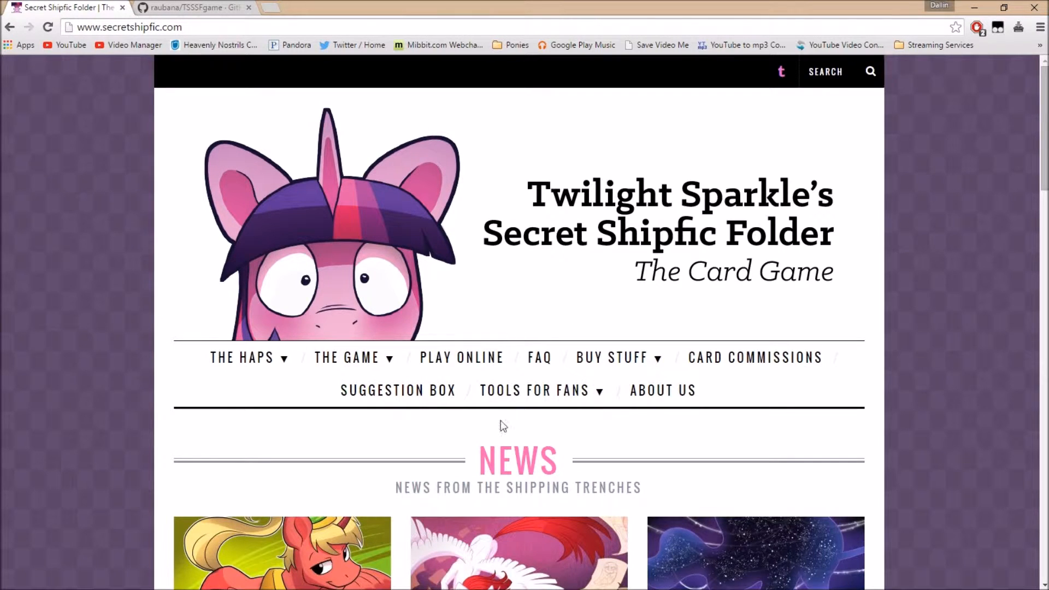
Select PLAY ONLINE in the secretshipfic.com navigation bar.
click(461, 357)
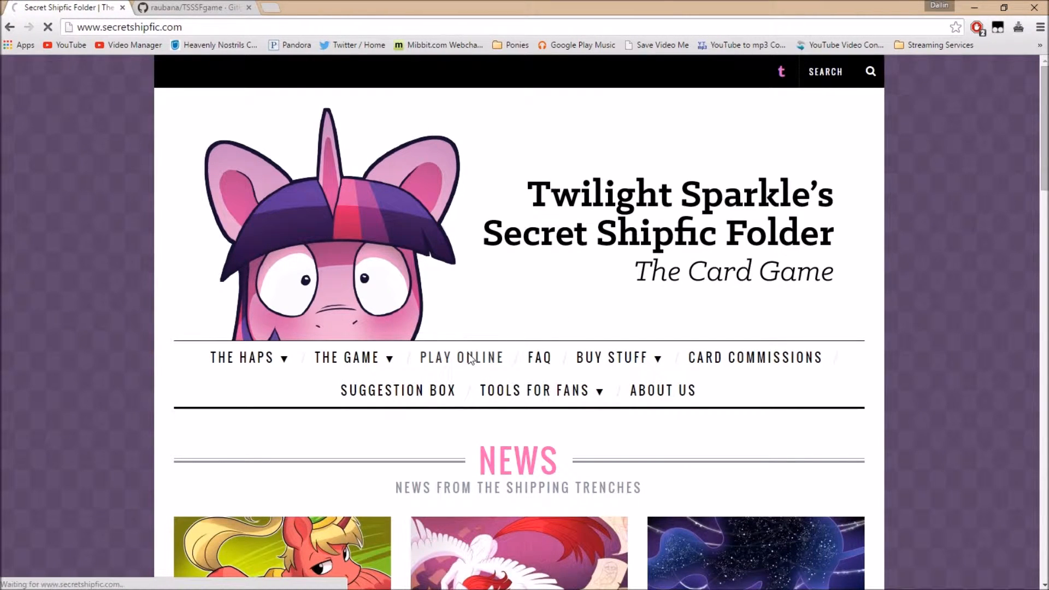
Load the Play Online page and scroll down to the Fan-Made Standalone Apps list.
click(461, 357)
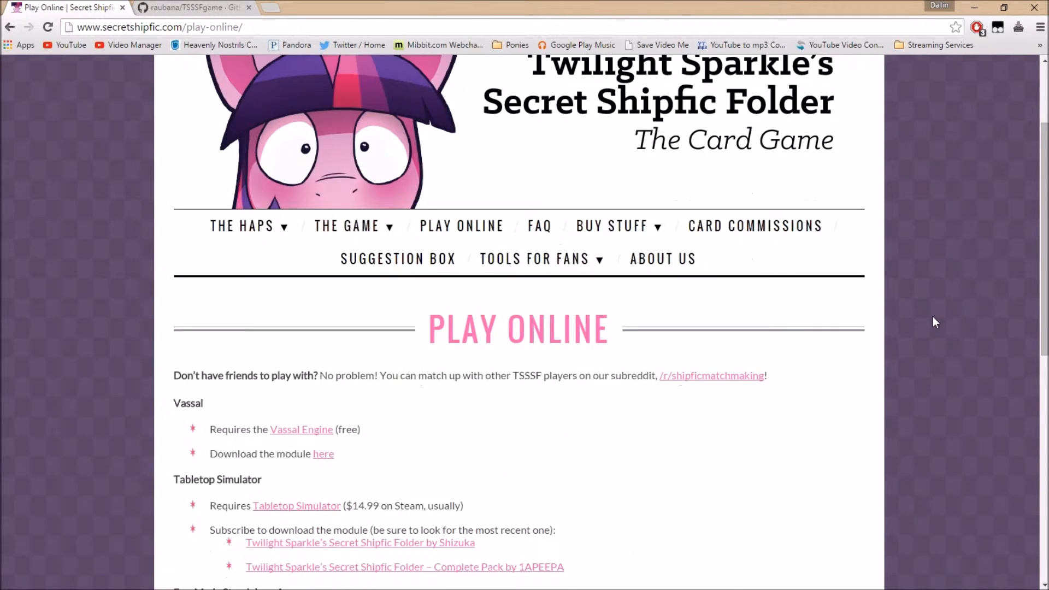
scroll(down, 3)
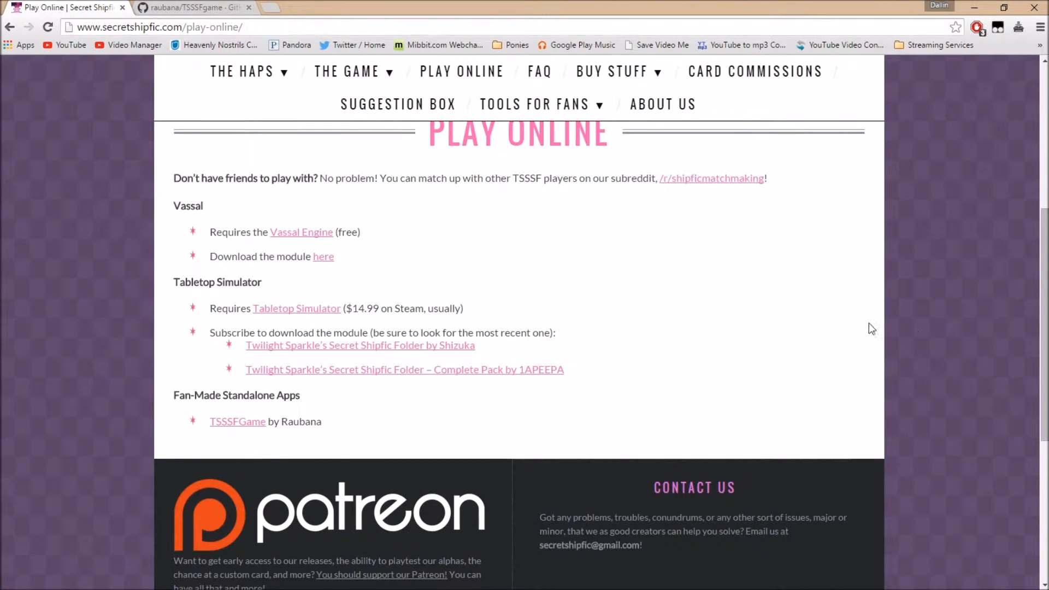
mouse_move(358, 232)
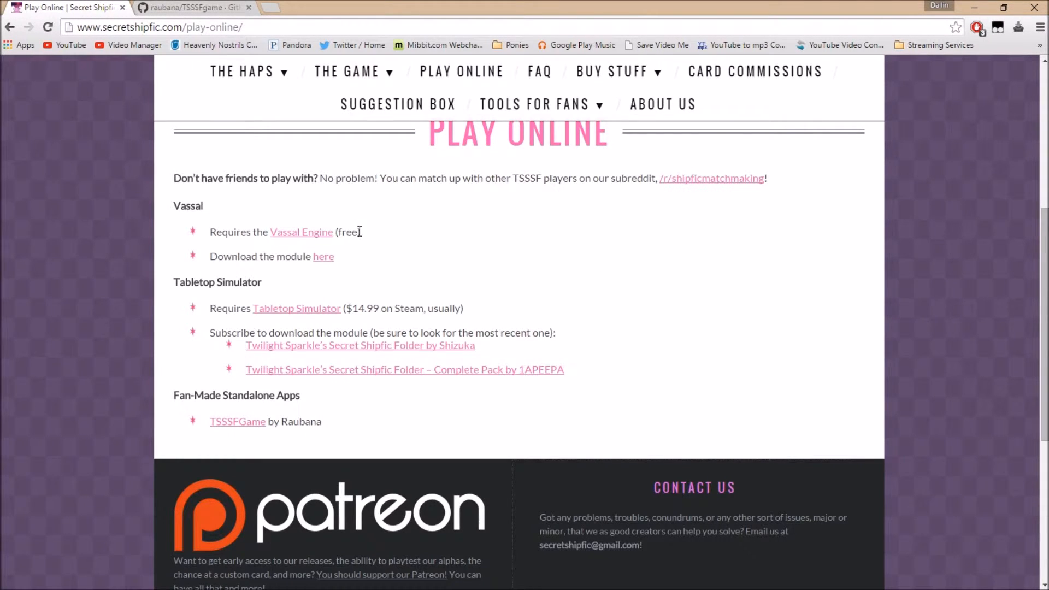
mouse_move(411, 232)
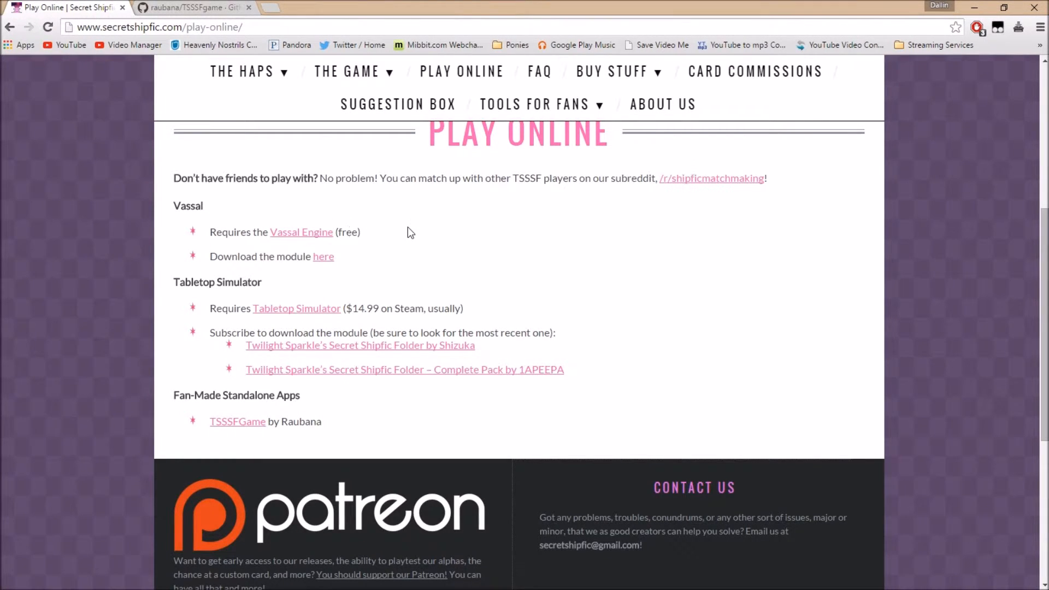
mouse_move(413, 228)
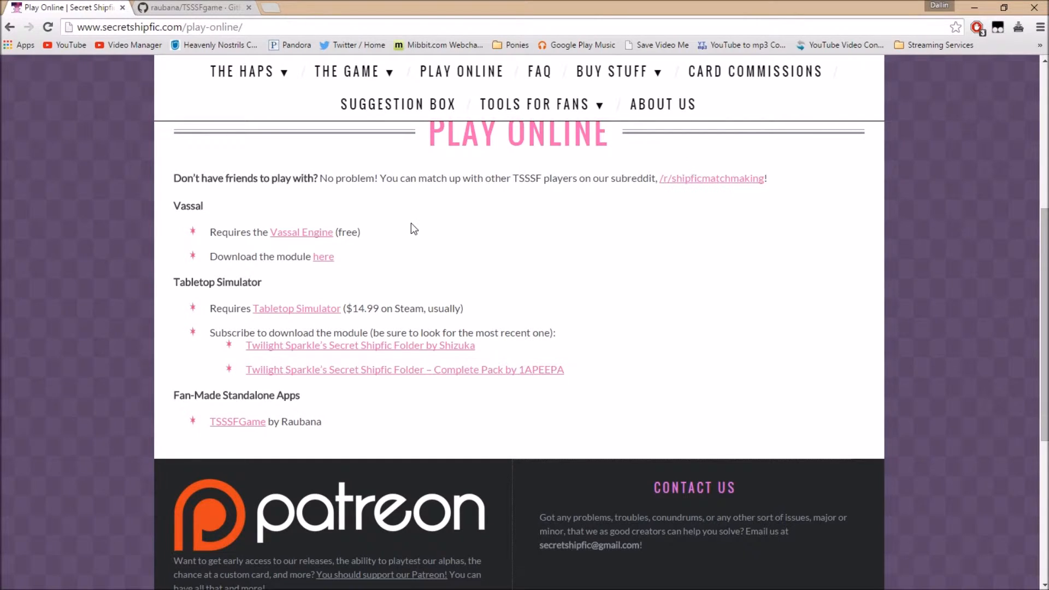
mouse_move(488, 328)
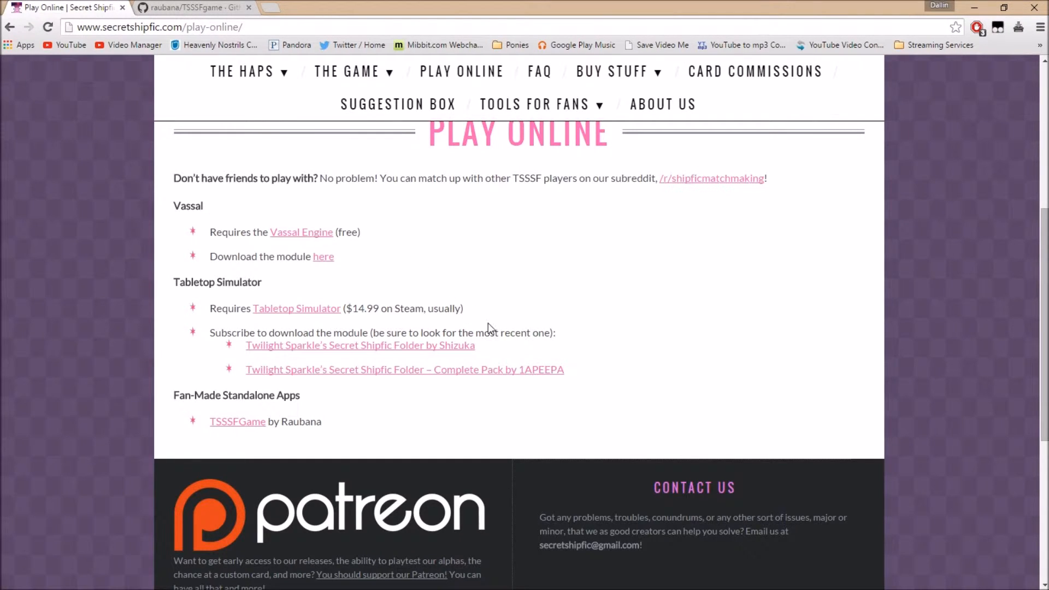
mouse_move(497, 322)
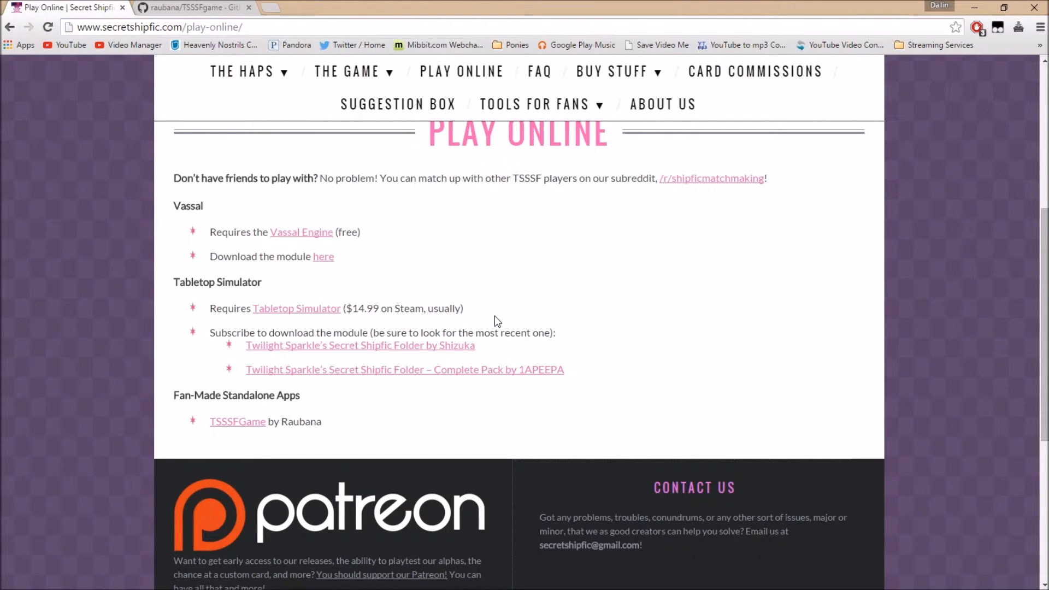
mouse_move(264, 372)
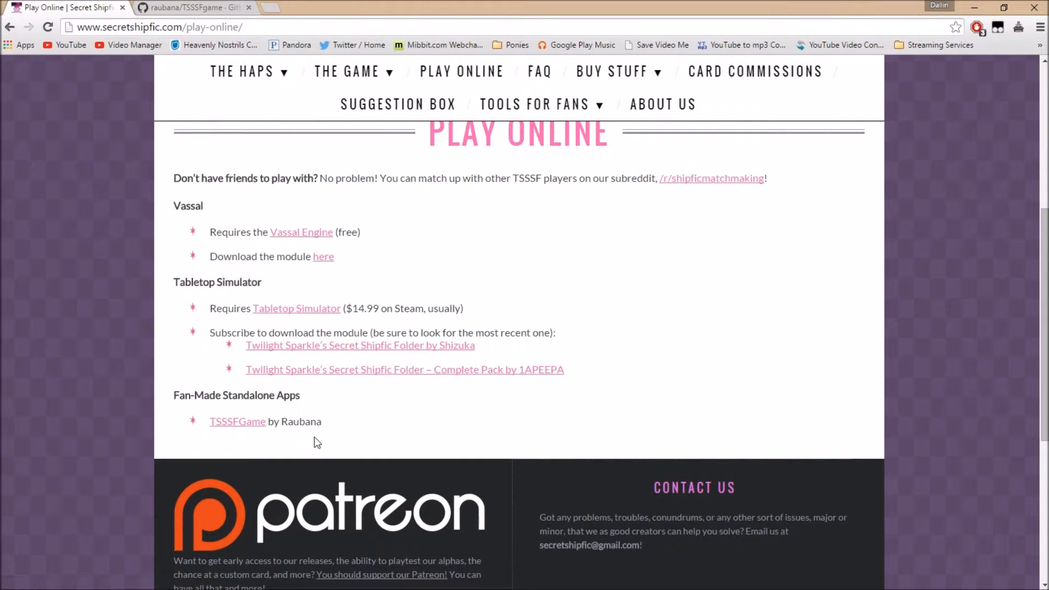
mouse_move(261, 447)
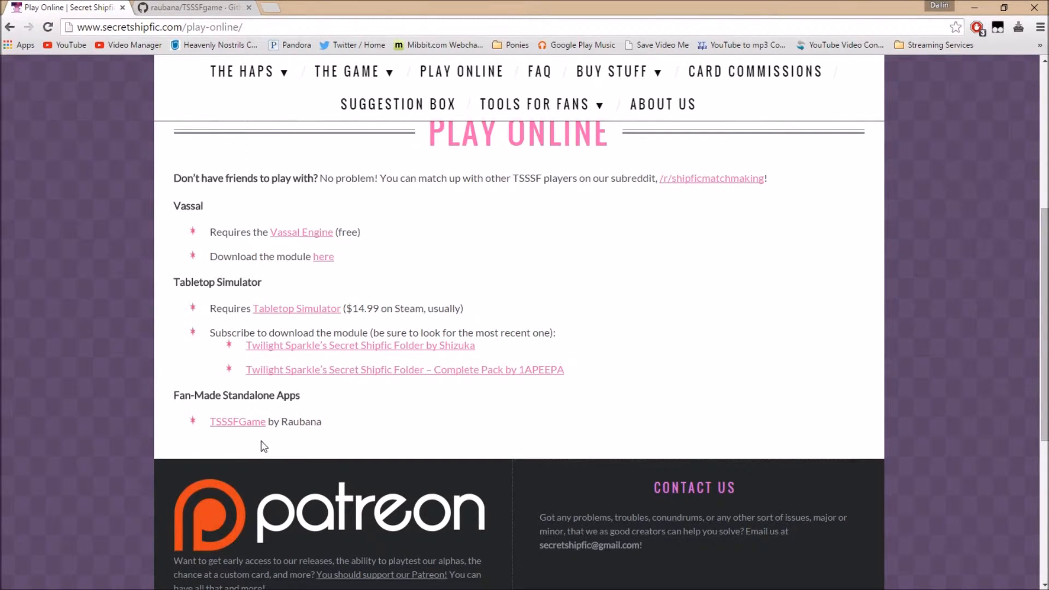
mouse_move(237, 421)
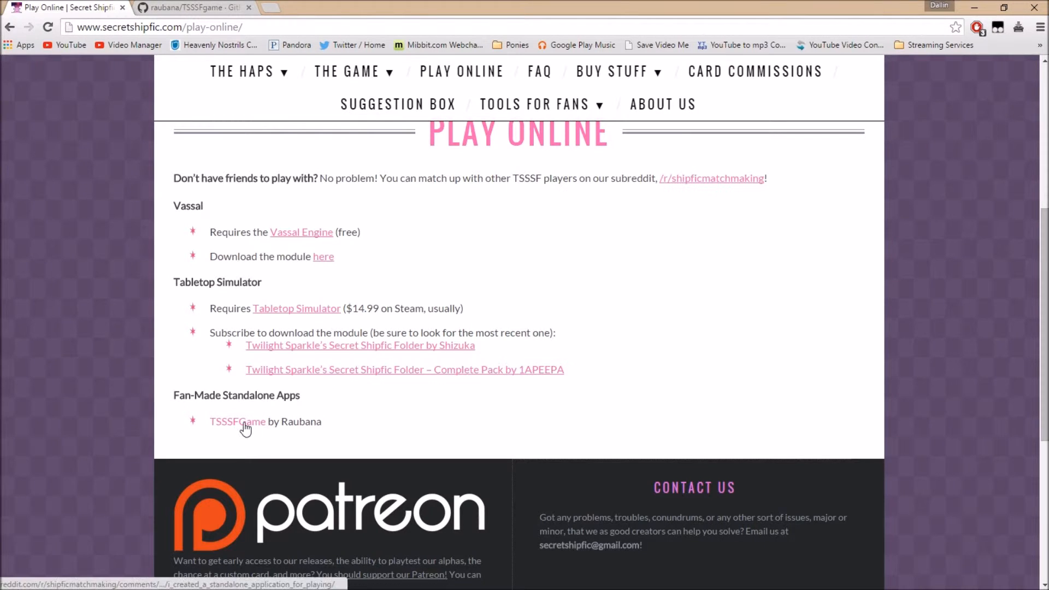
Open Raubana's TSSSFGame Reddit post and scroll through its first-time usage notes.
click(237, 421)
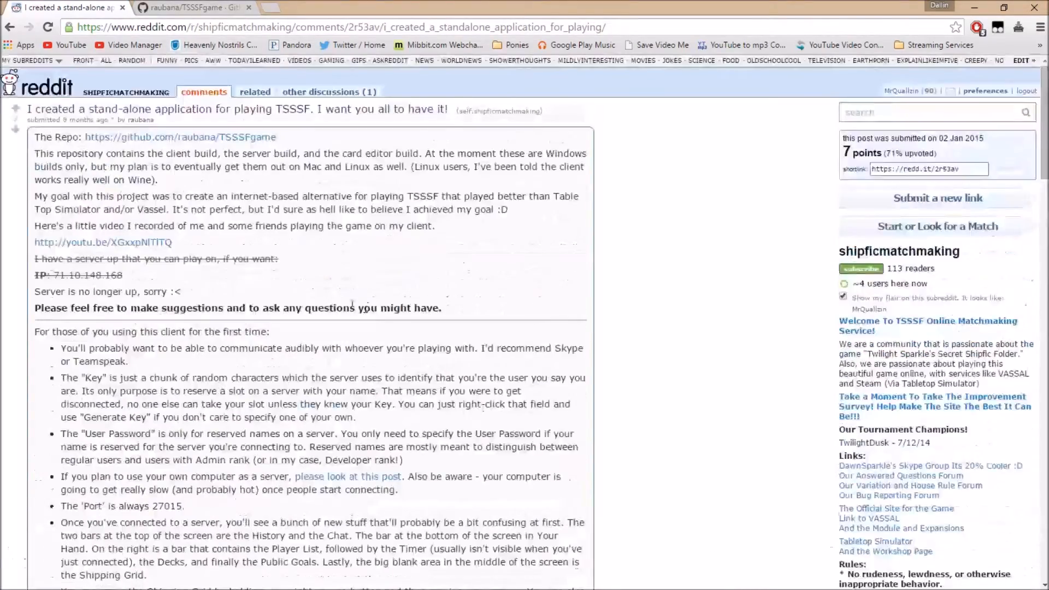
scroll(down, 3)
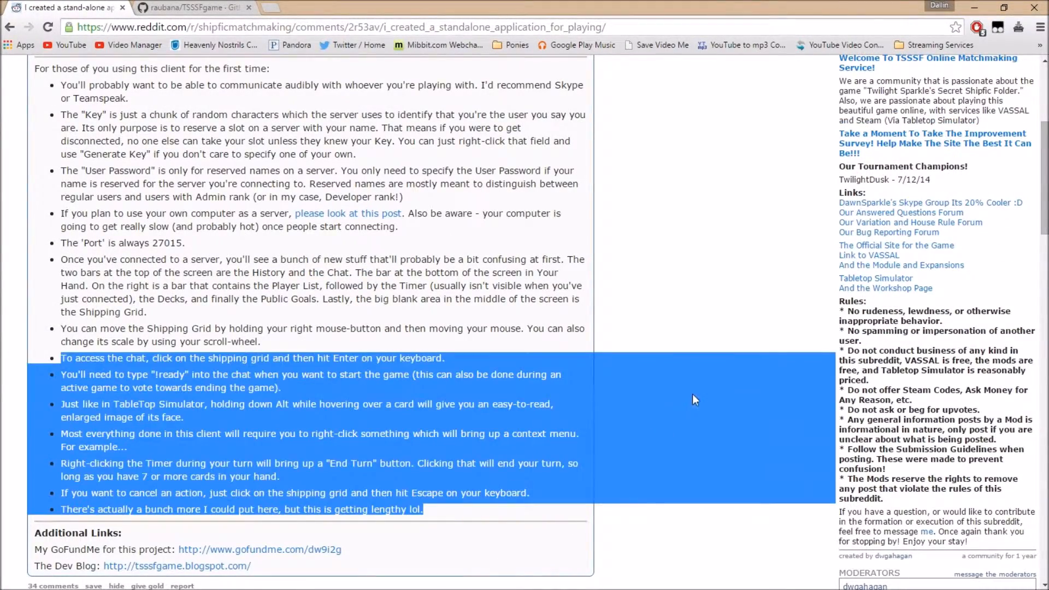
scroll(up, 3)
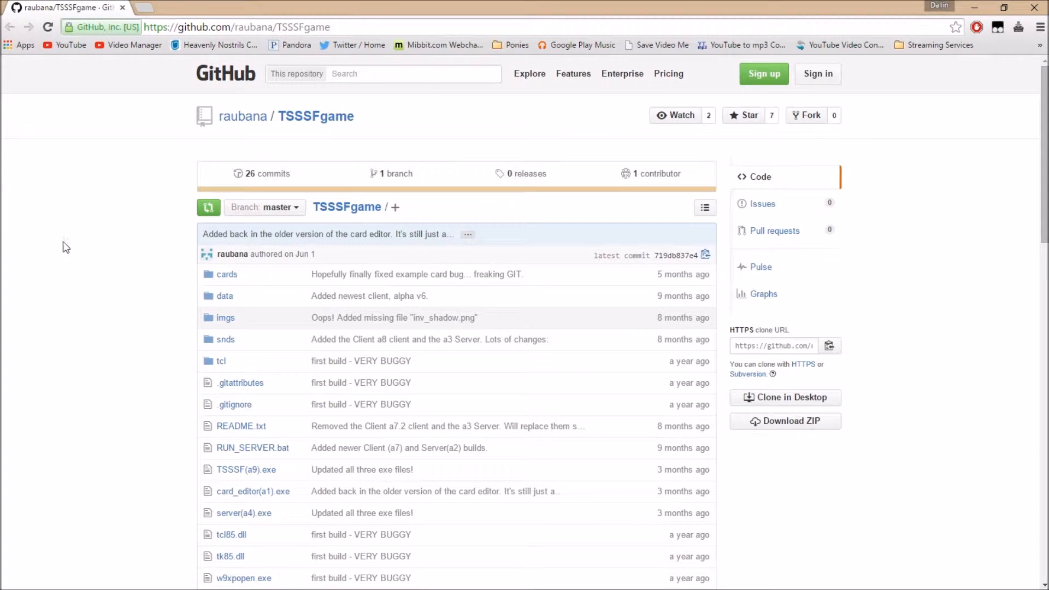
mouse_move(173, 68)
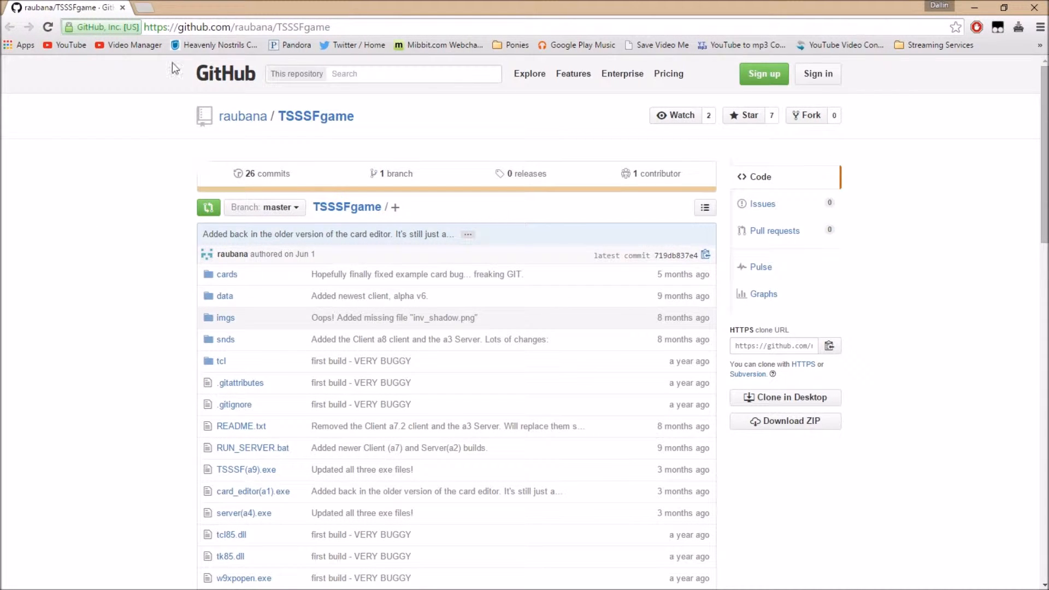
Download the TSSSFgame repository as TSSSFgame-master.zip from GitHub.
click(238, 27)
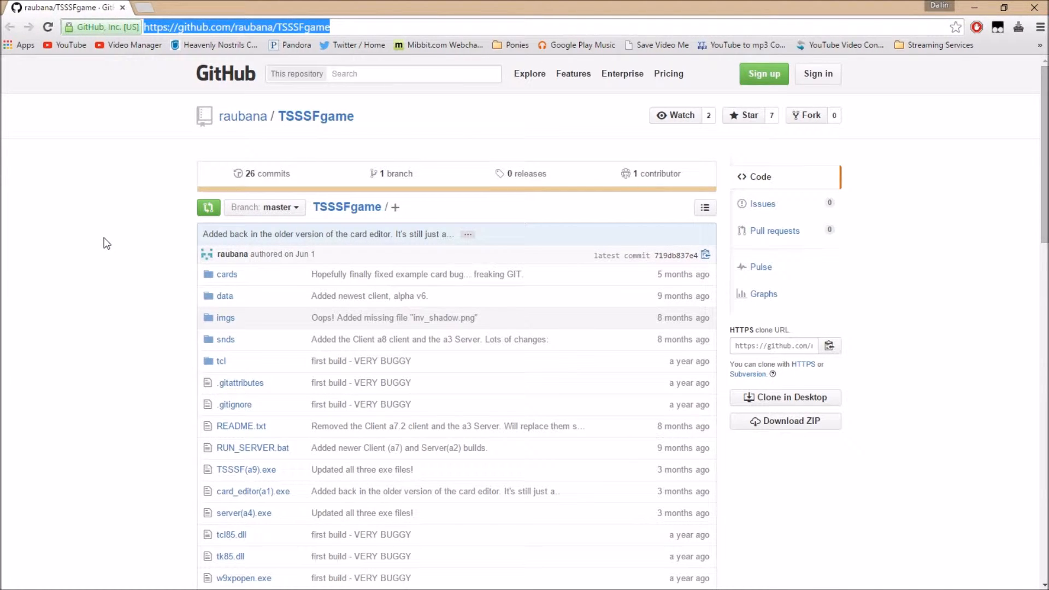
scroll(down, 3)
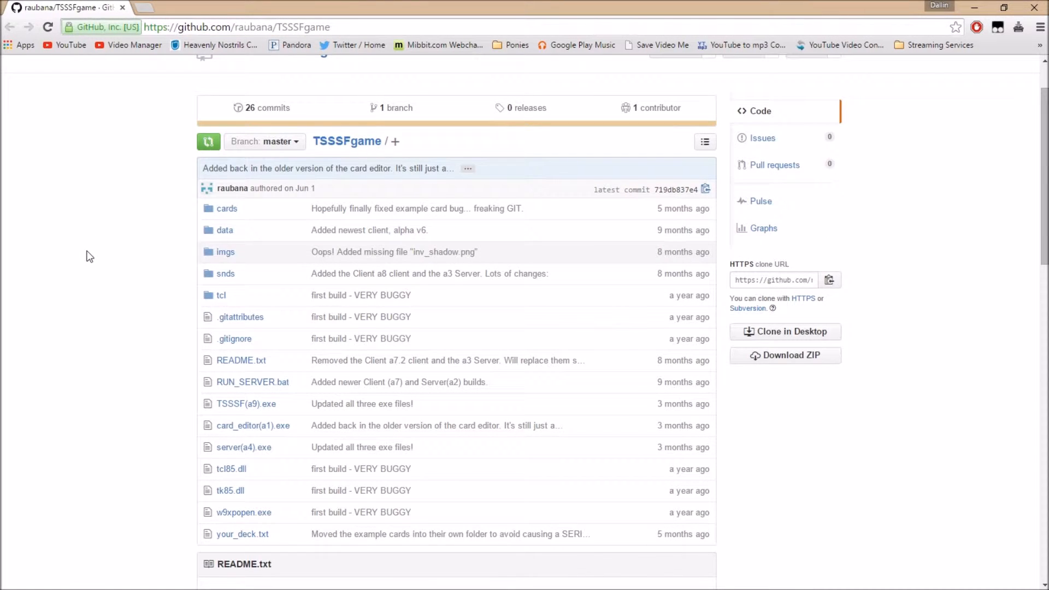
mouse_move(787, 355)
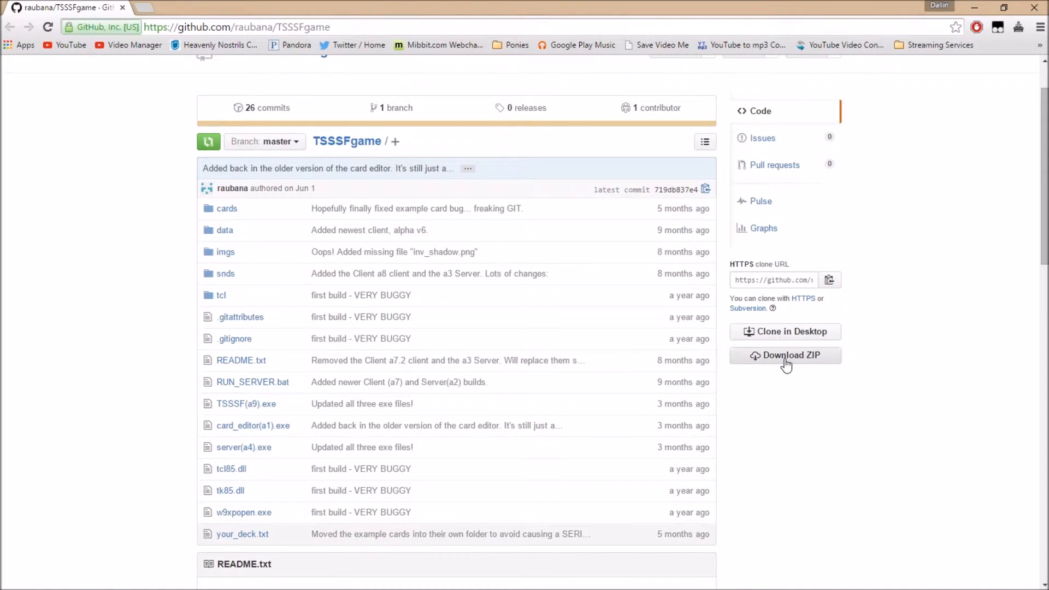
click(786, 355)
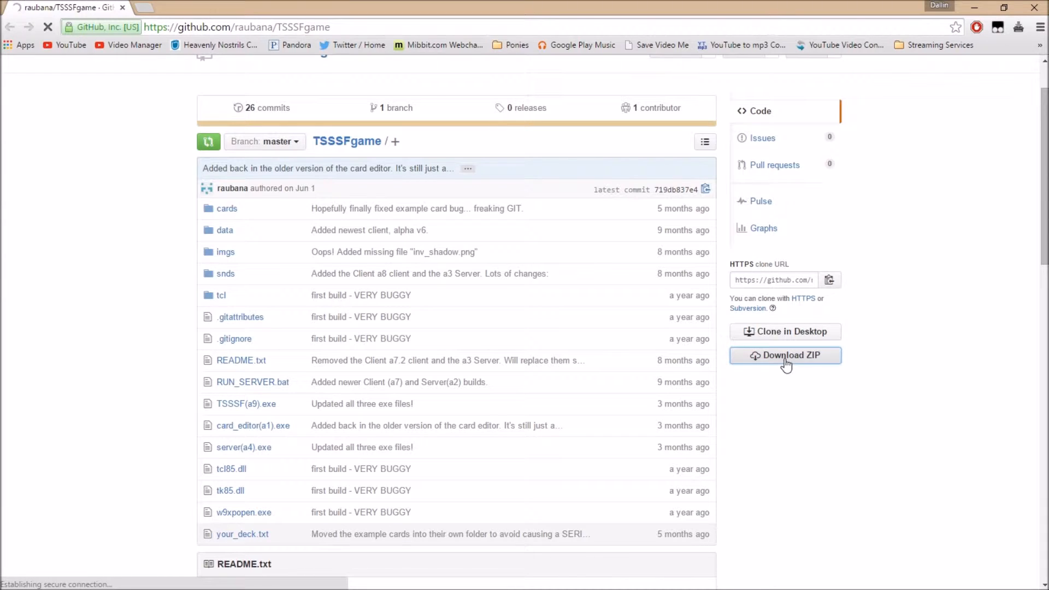
click(785, 355)
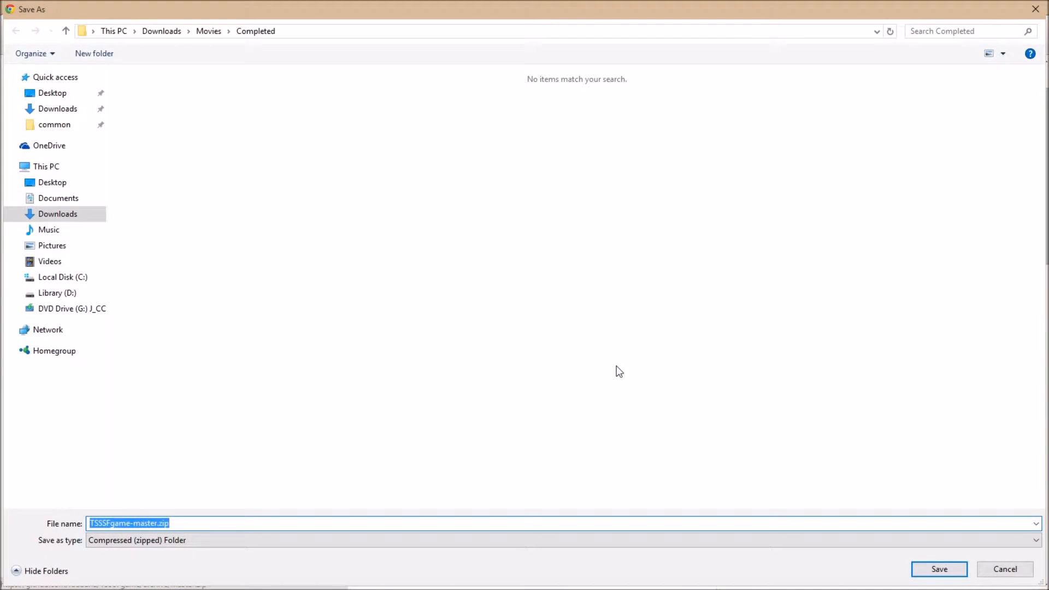
mouse_move(611, 362)
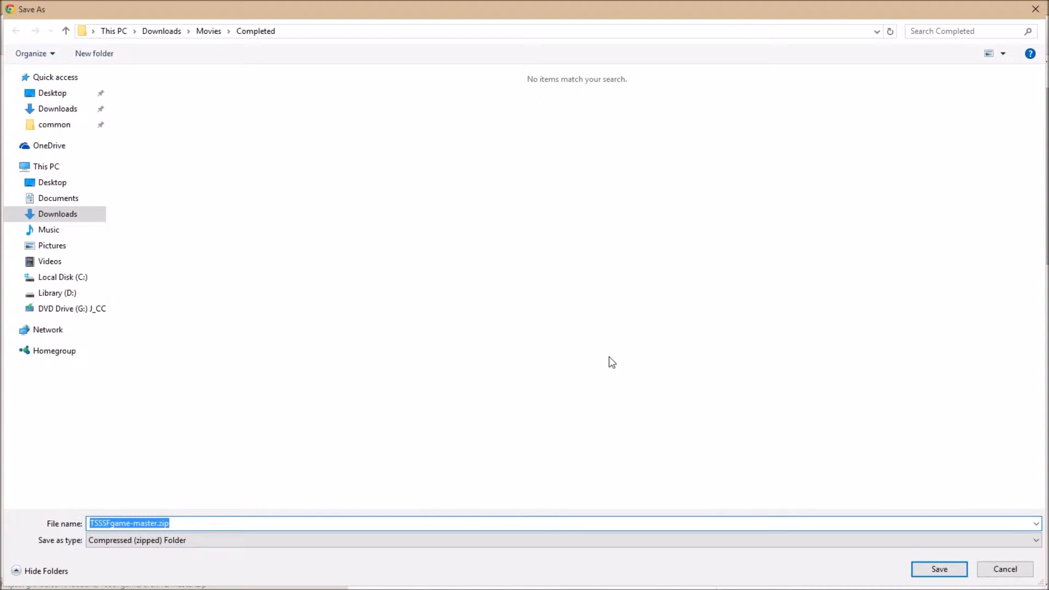
mouse_move(1012, 445)
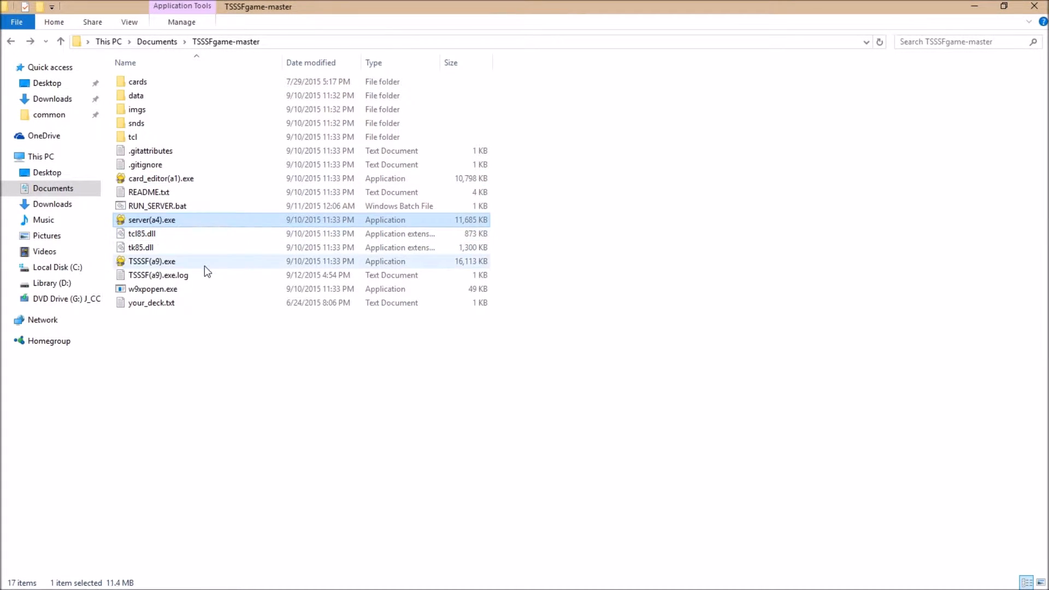
Run TSSSF(a9).exe and approve the unverified publisher security warning.
click(152, 261)
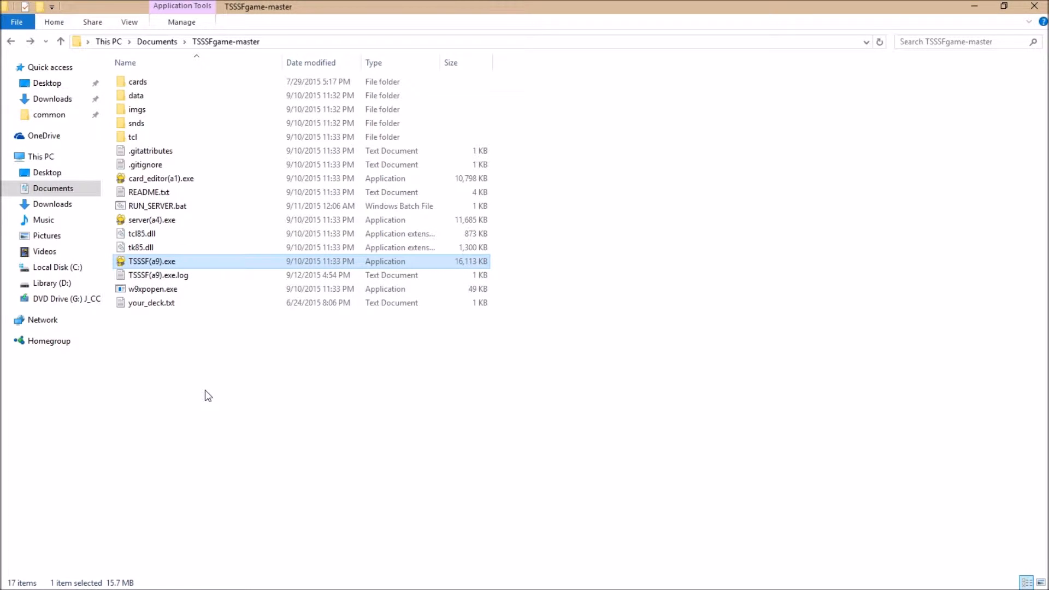
mouse_move(201, 393)
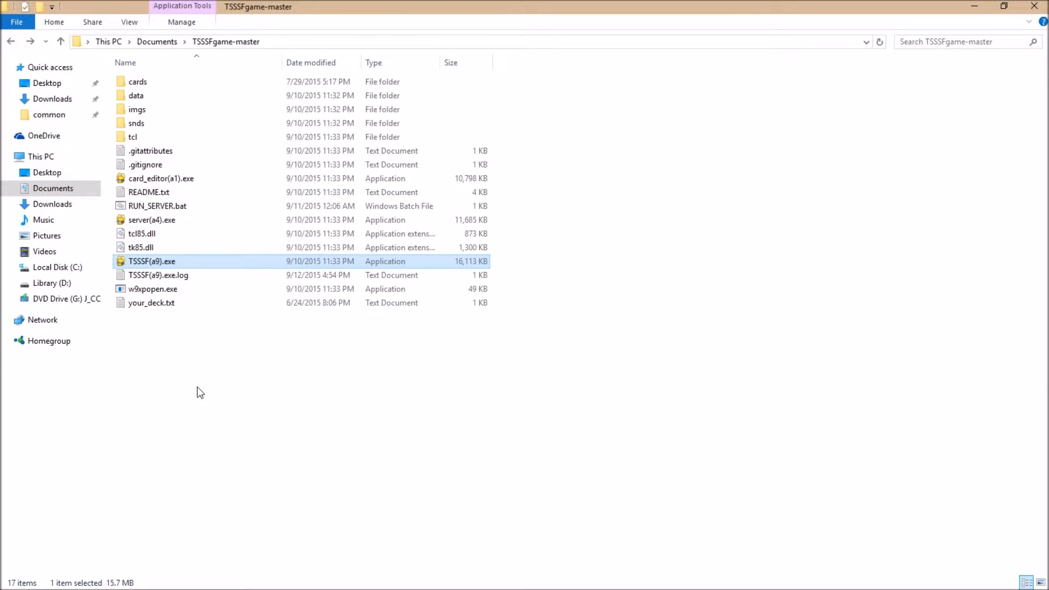
mouse_move(115, 376)
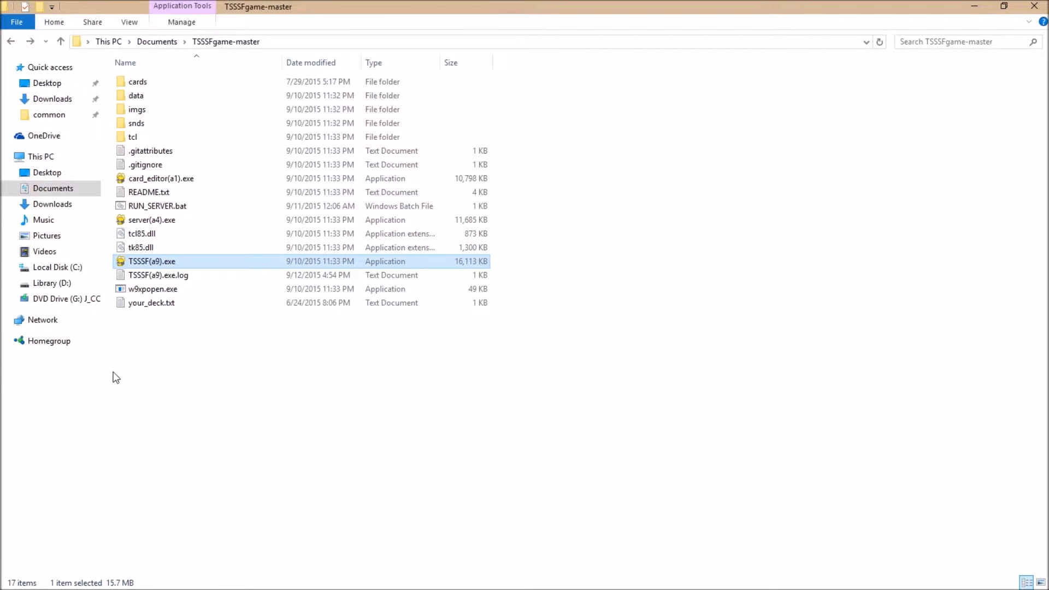
mouse_move(280, 372)
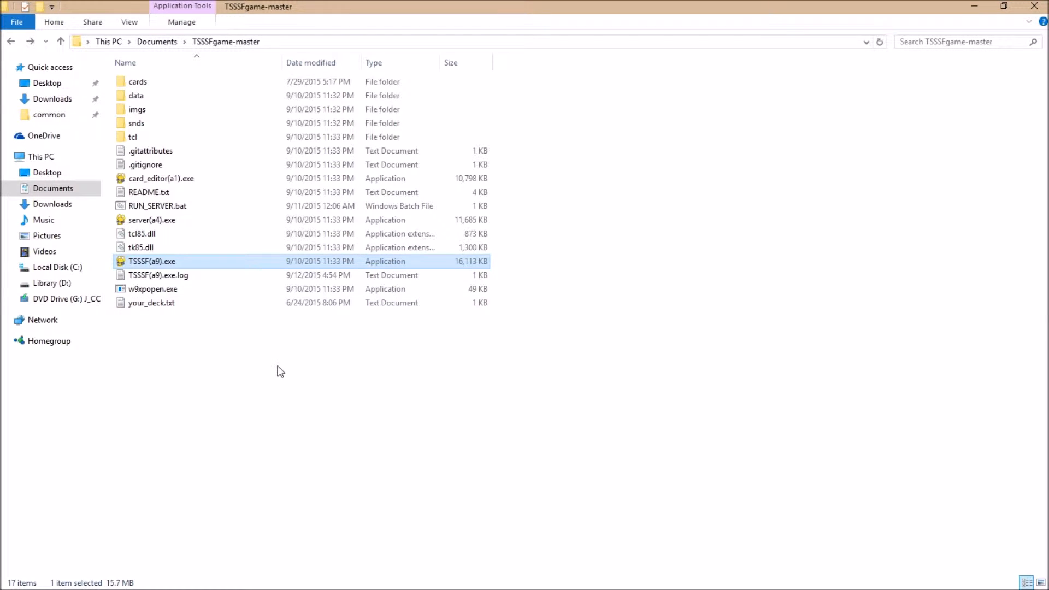
double_click(152, 262)
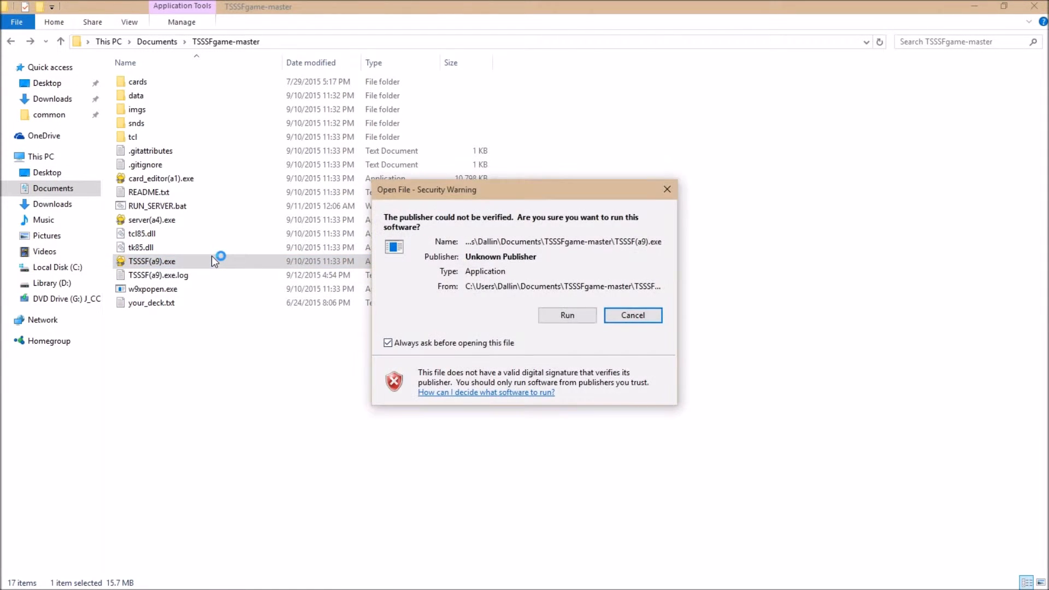
click(567, 315)
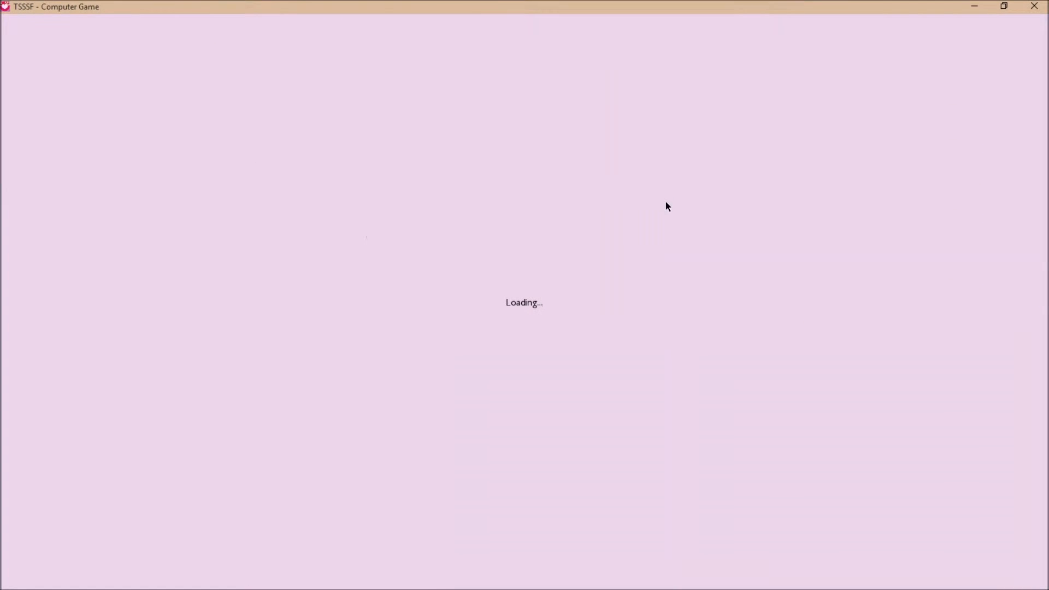
mouse_move(647, 194)
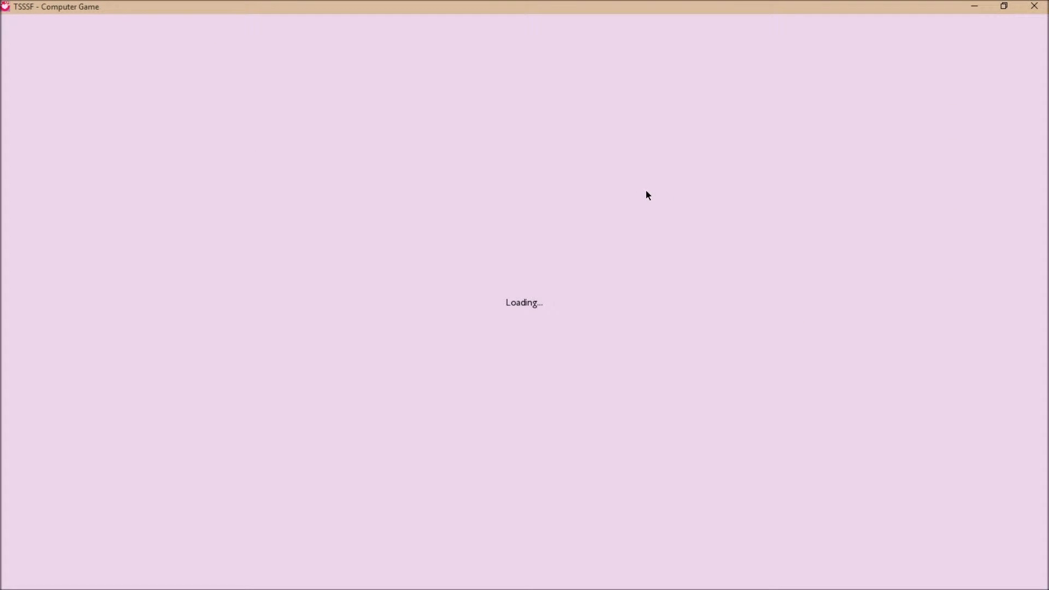
mouse_move(628, 194)
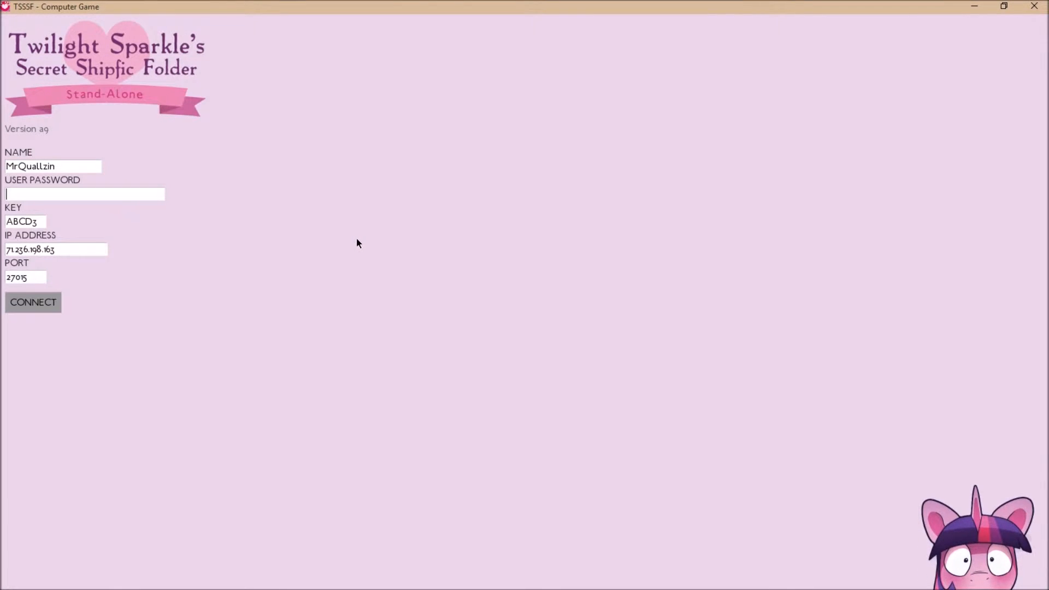
mouse_move(243, 194)
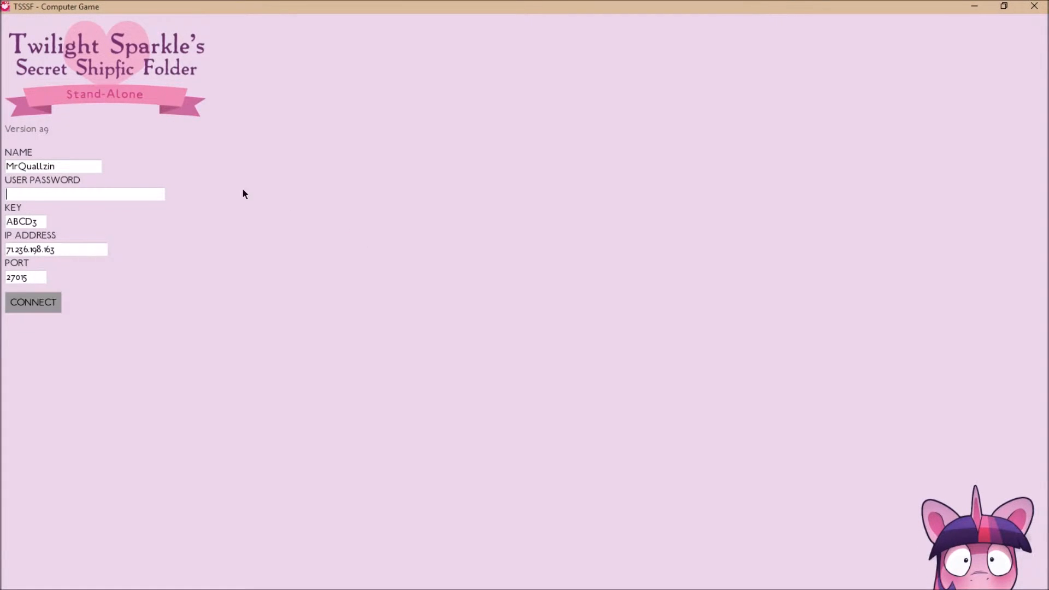
mouse_move(98, 195)
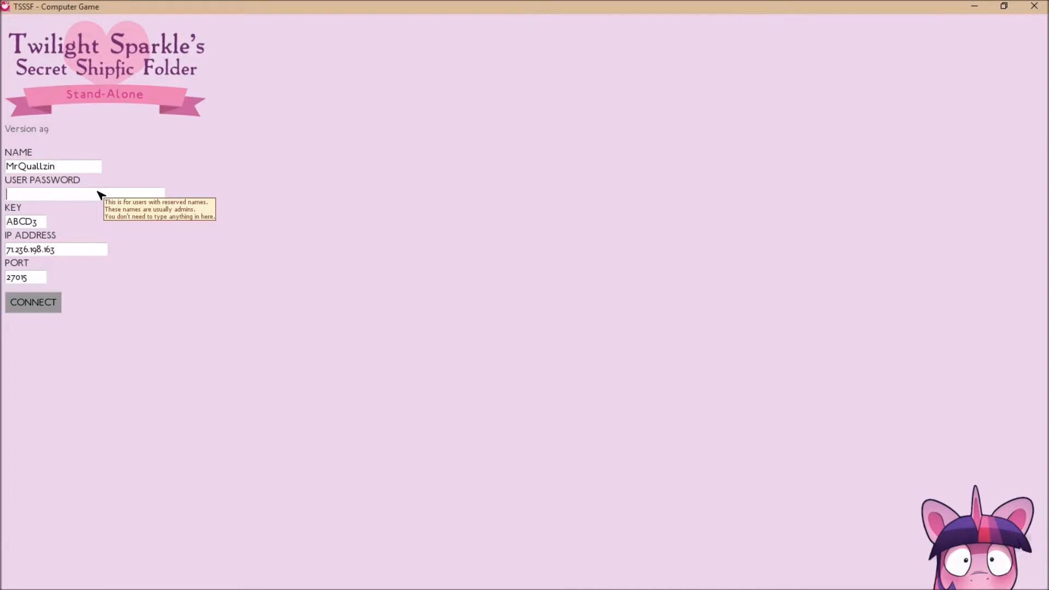
mouse_move(49, 228)
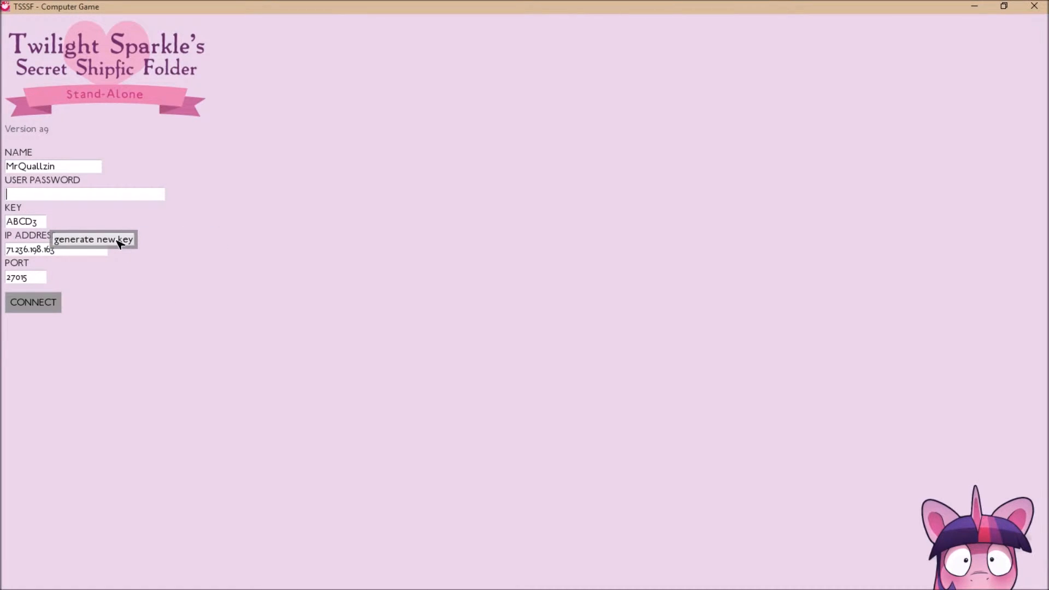
mouse_move(144, 256)
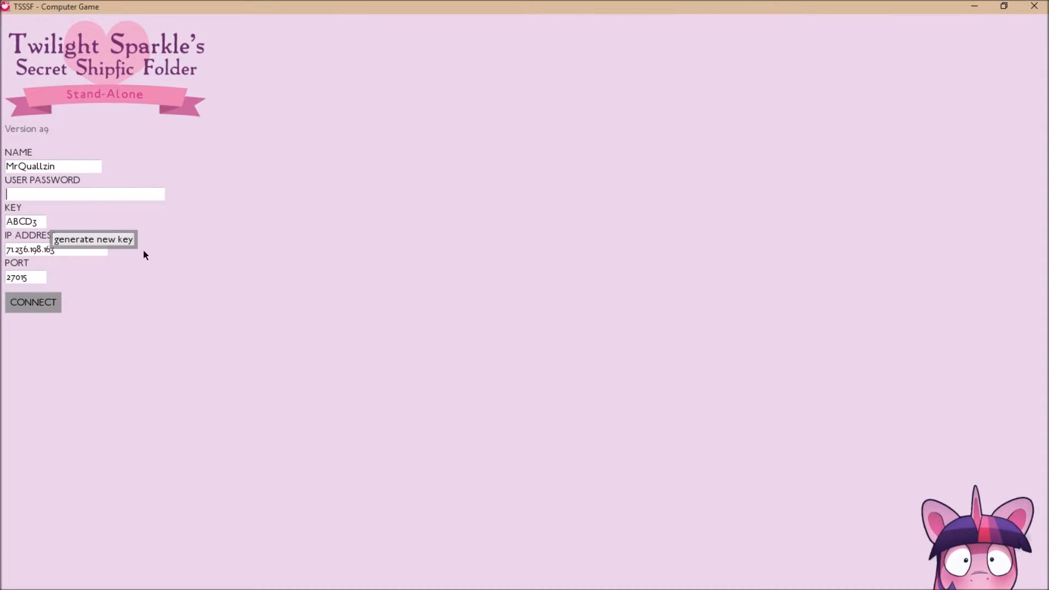
mouse_move(66, 250)
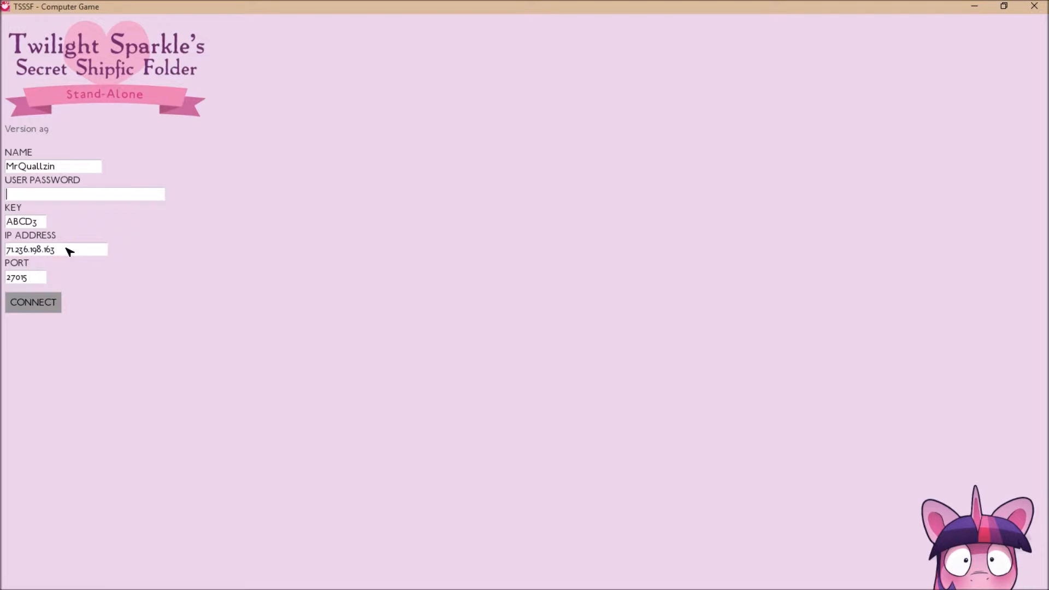
mouse_move(39, 281)
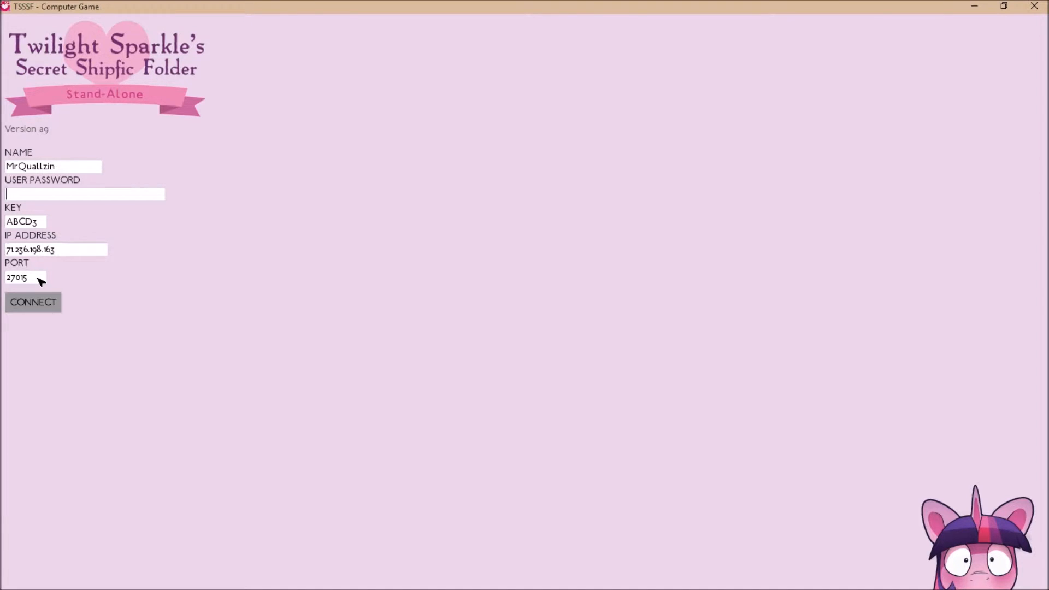
mouse_move(360, 307)
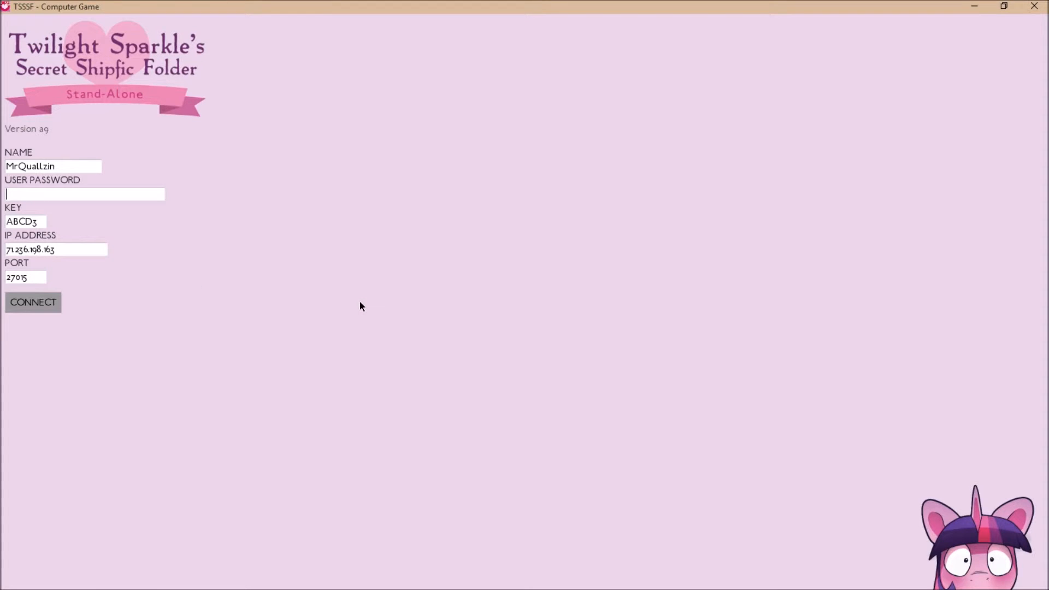
mouse_move(337, 289)
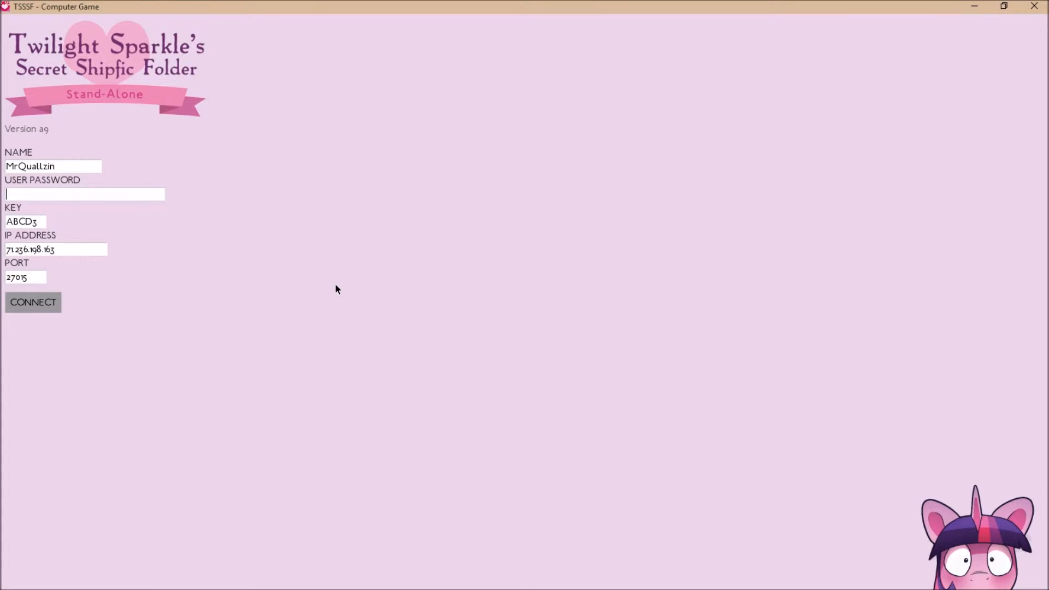
mouse_move(92, 177)
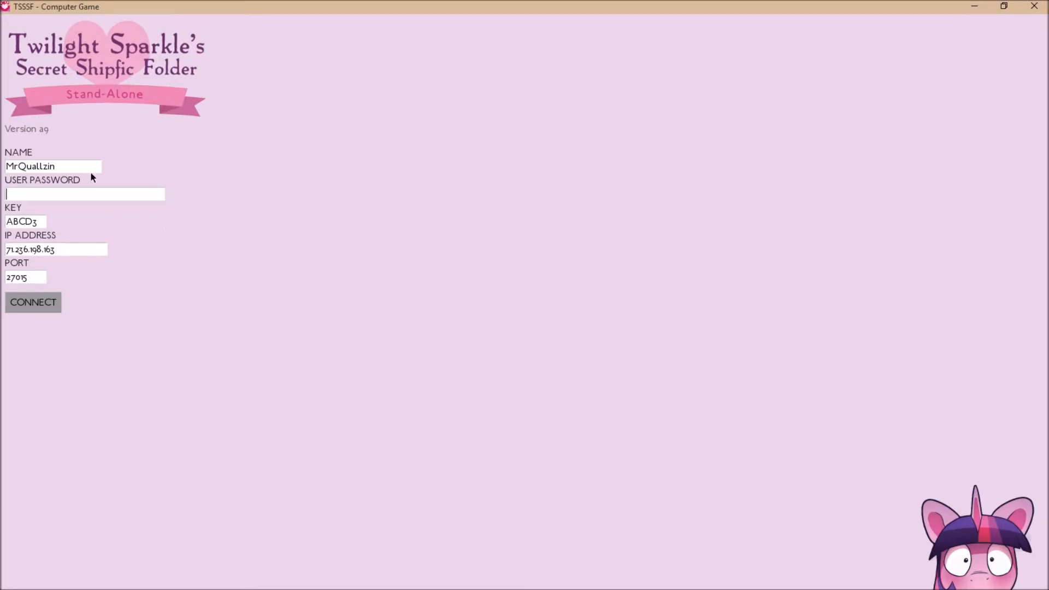
Connect to the game server and drag the chat divider to enlarge the message log.
click(32, 301)
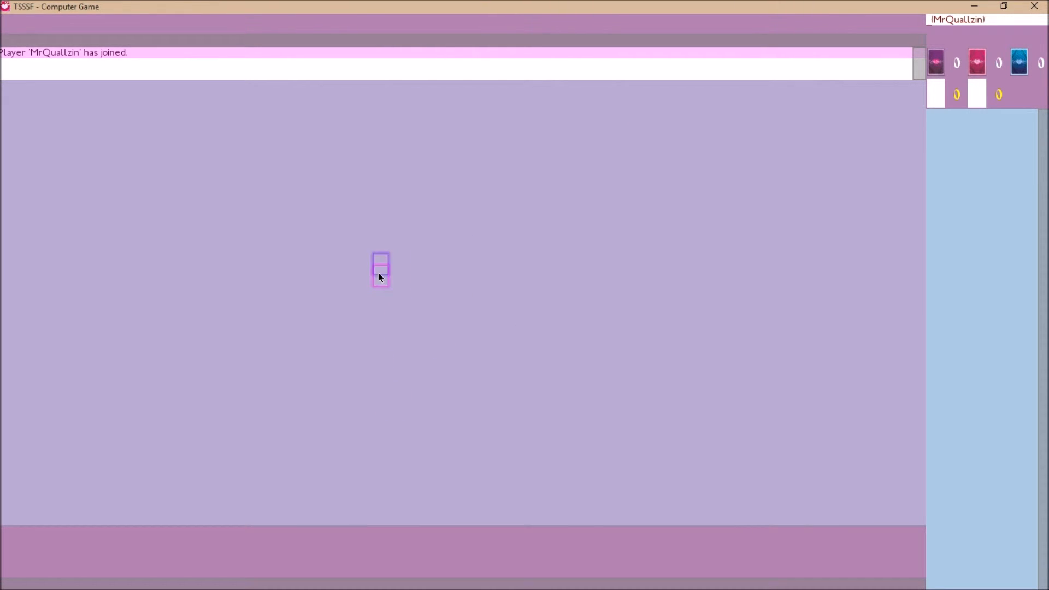
drag(380, 270, 540, 349)
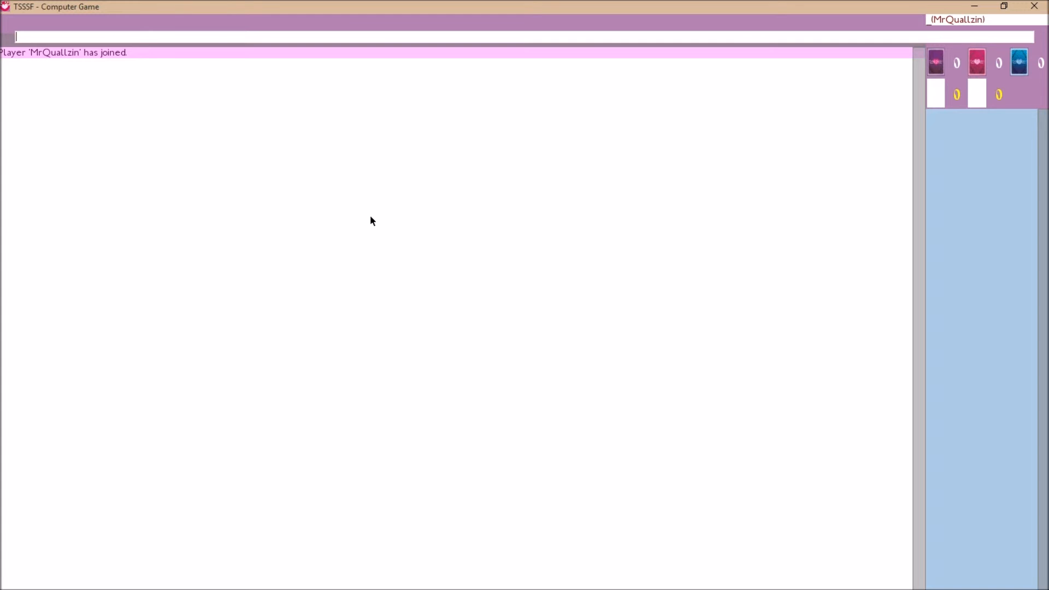
Send the '!re' ready command in chat to start the match.
text(!re)
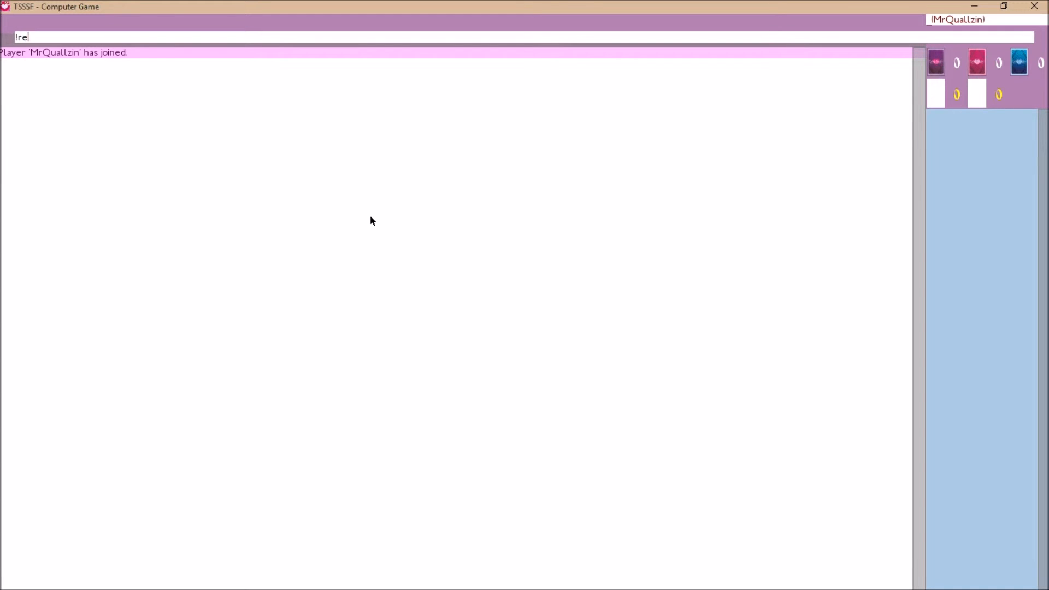
key(enter)
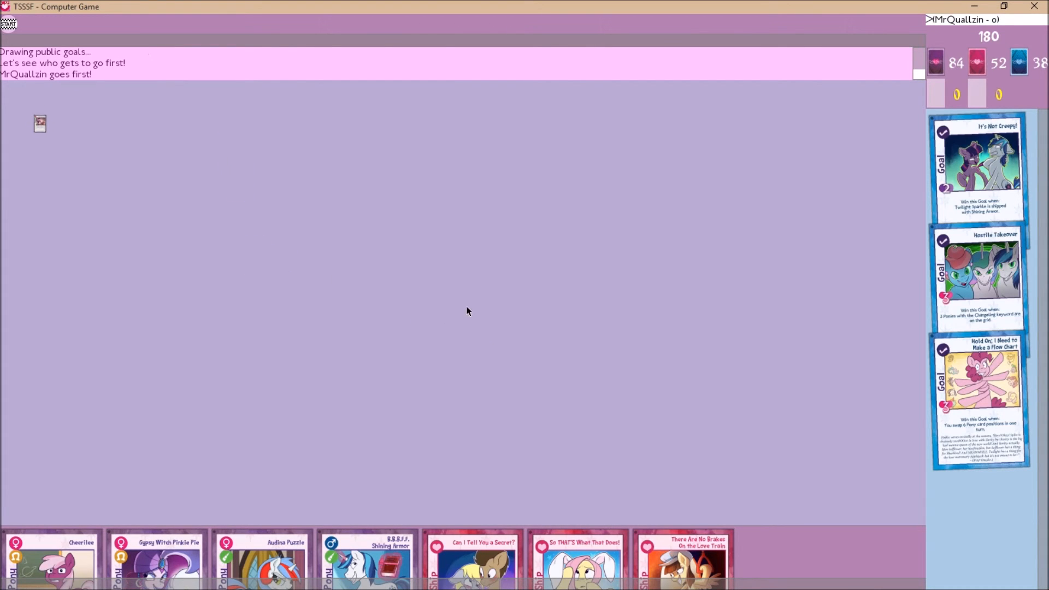
Drag a card from the dealt hand to the centre of the board.
drag(40, 123, 482, 269)
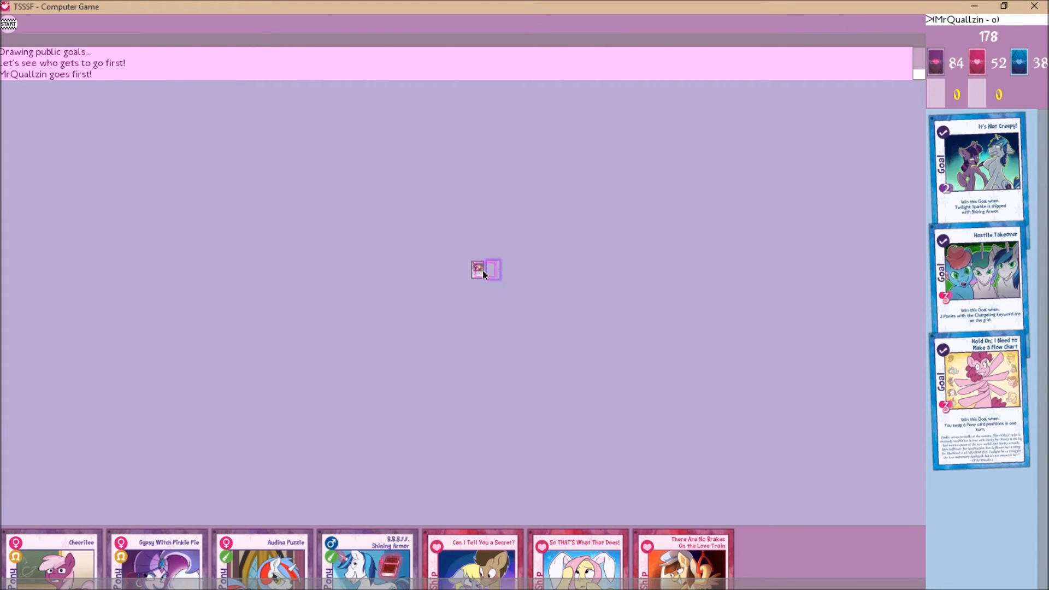